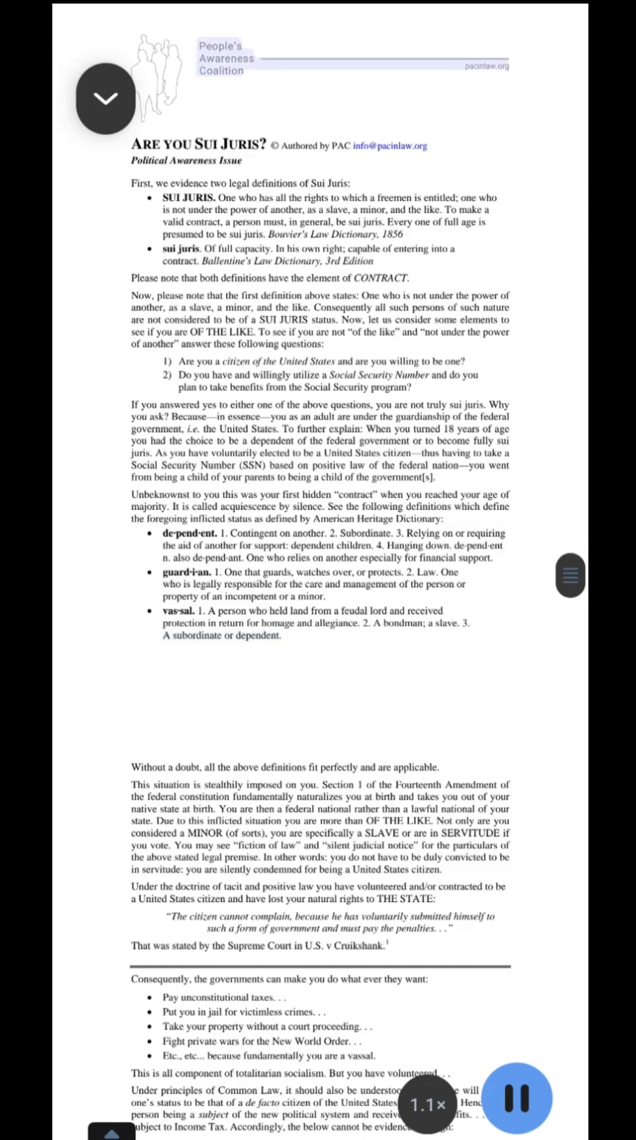
# Step: Keep 'Are You Sui Juris?' playing at 1.1x until it reaches the governments bulleted list
pyautogui.scroll(-3)
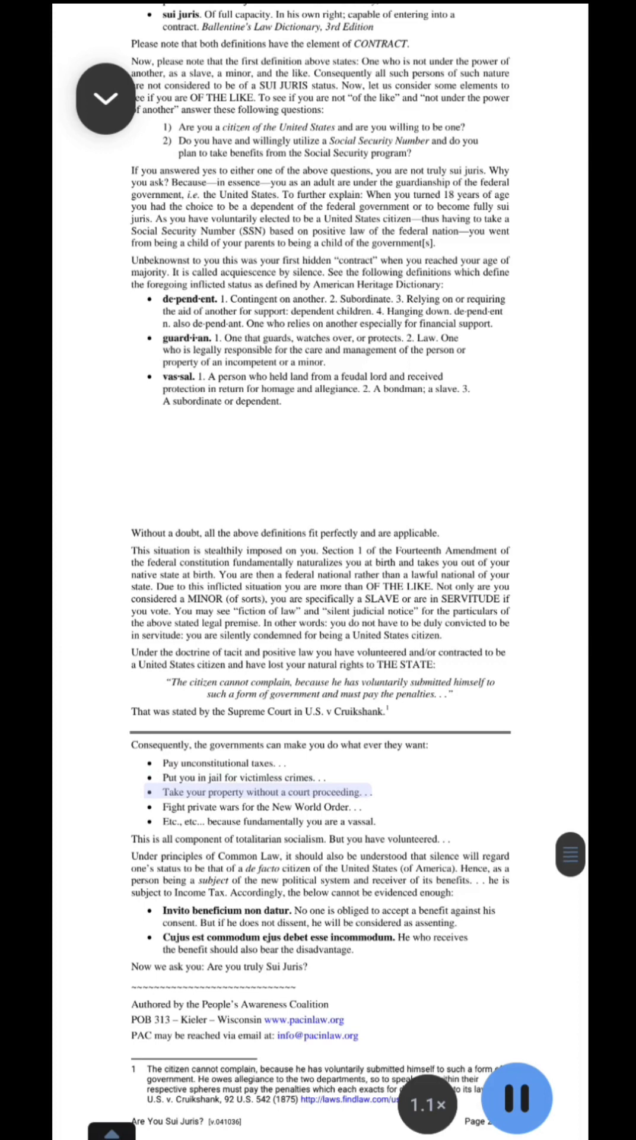
pyautogui.click(261, 806)
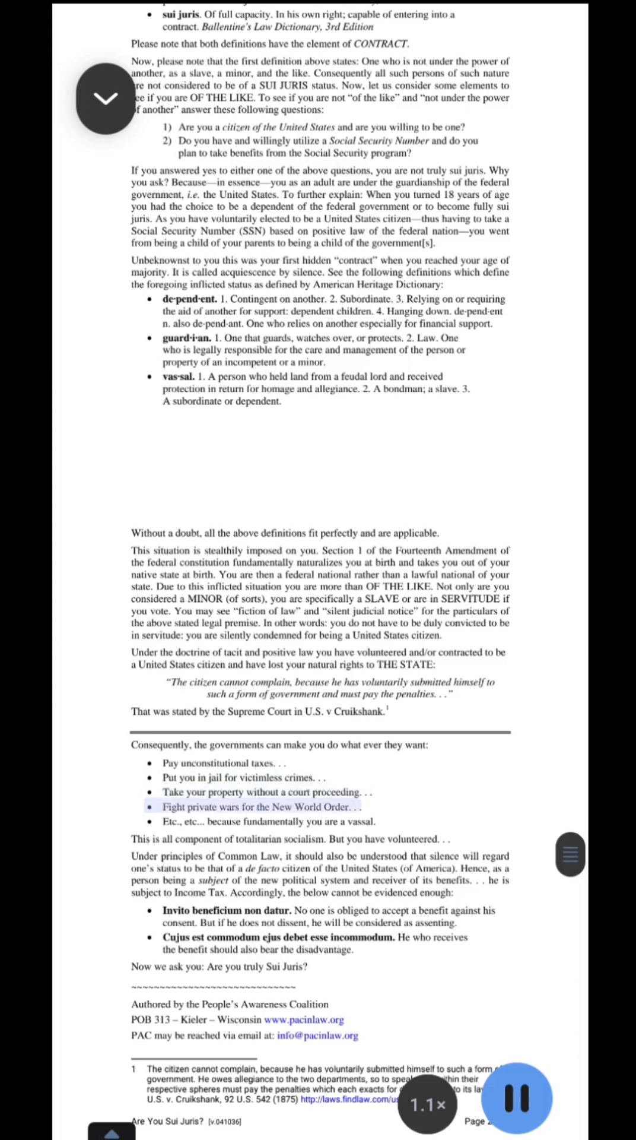